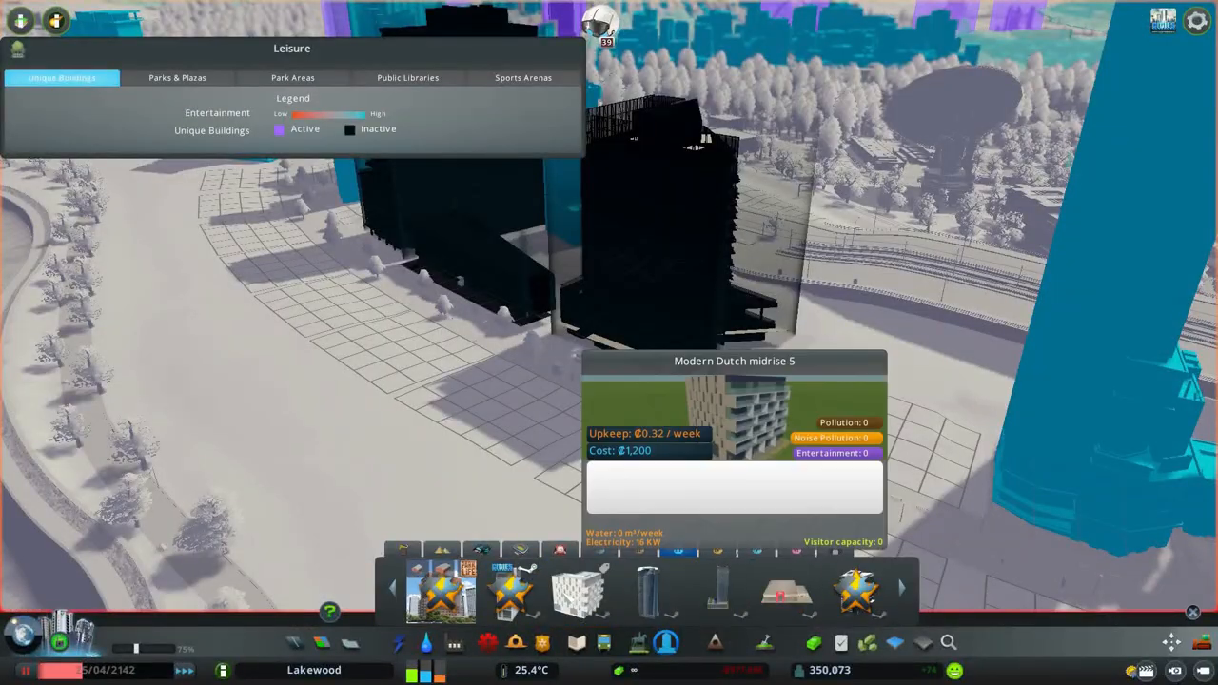
Step: Place the Modern Dutch midrise 5 building on the empty plot beside the rail viaduct
click(647, 591)
text(mcw)
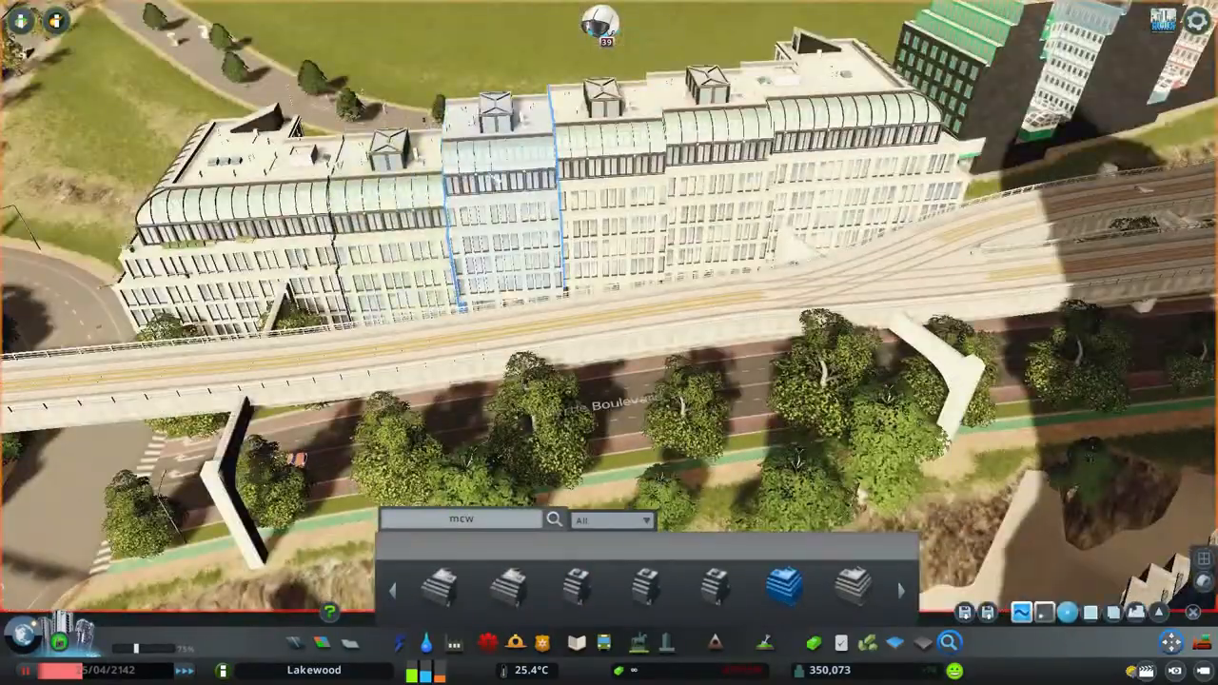
Step: Scroll through the asset catalog looking for office blocks for the boulevard
scroll(down, 3)
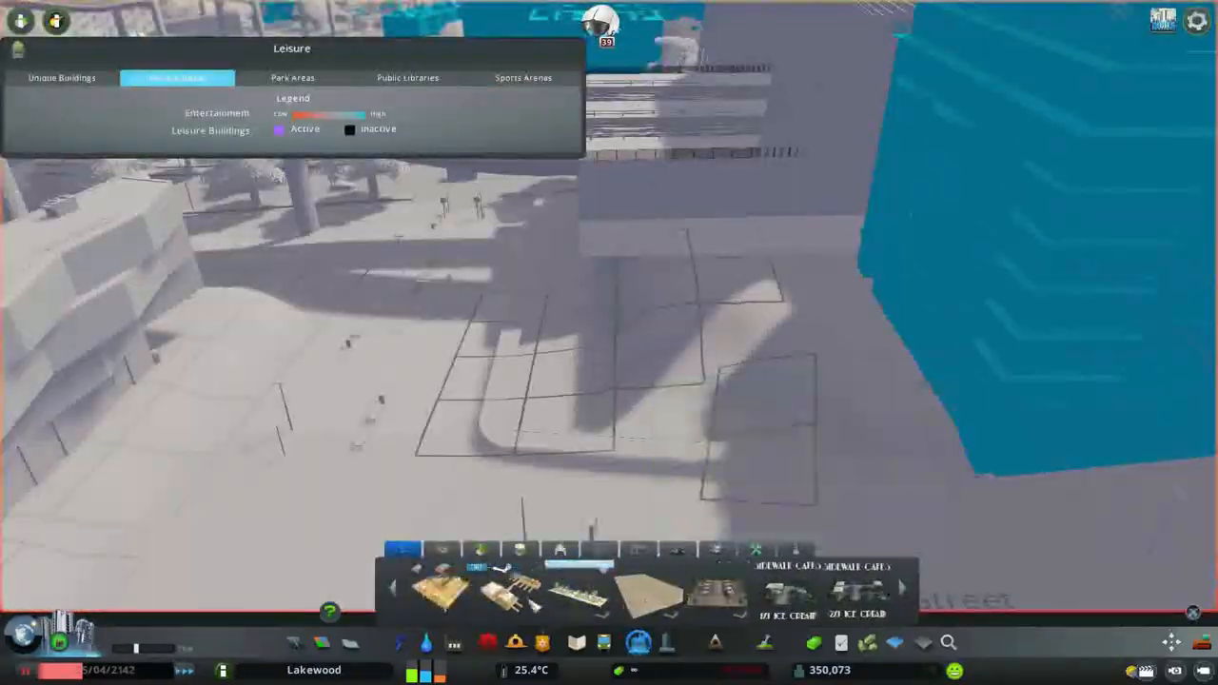
Step: Place a plaza piece in the open square beside the tall buildings
click(177, 77)
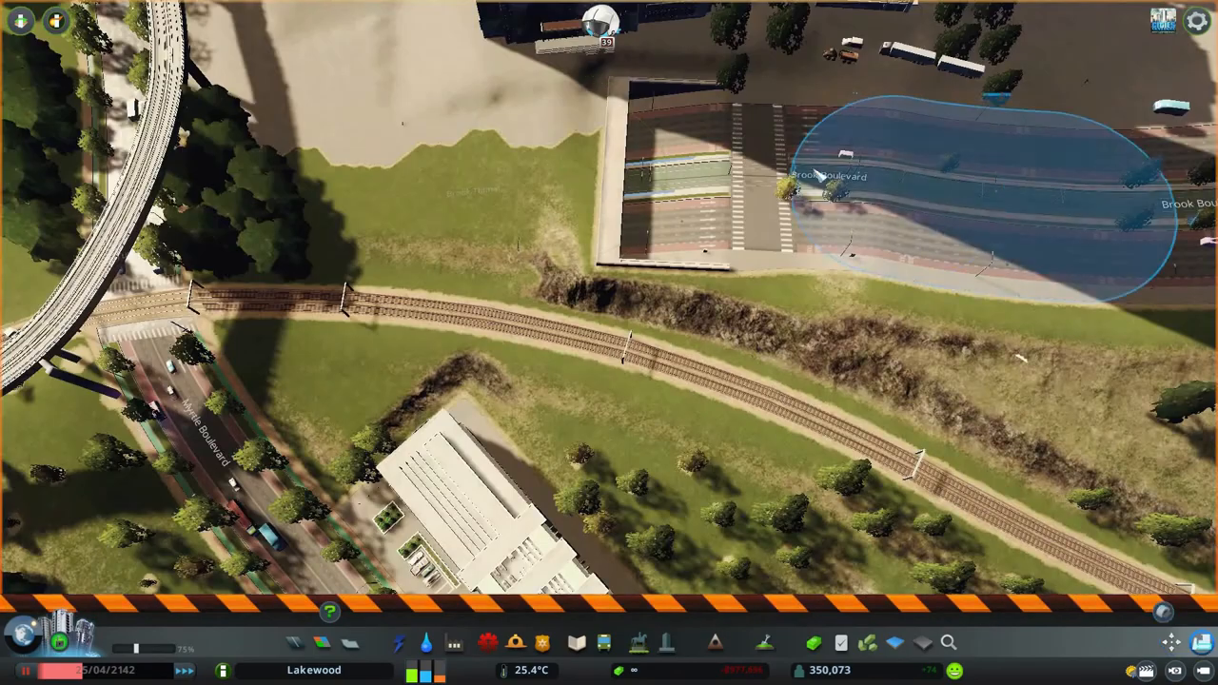
click(764, 642)
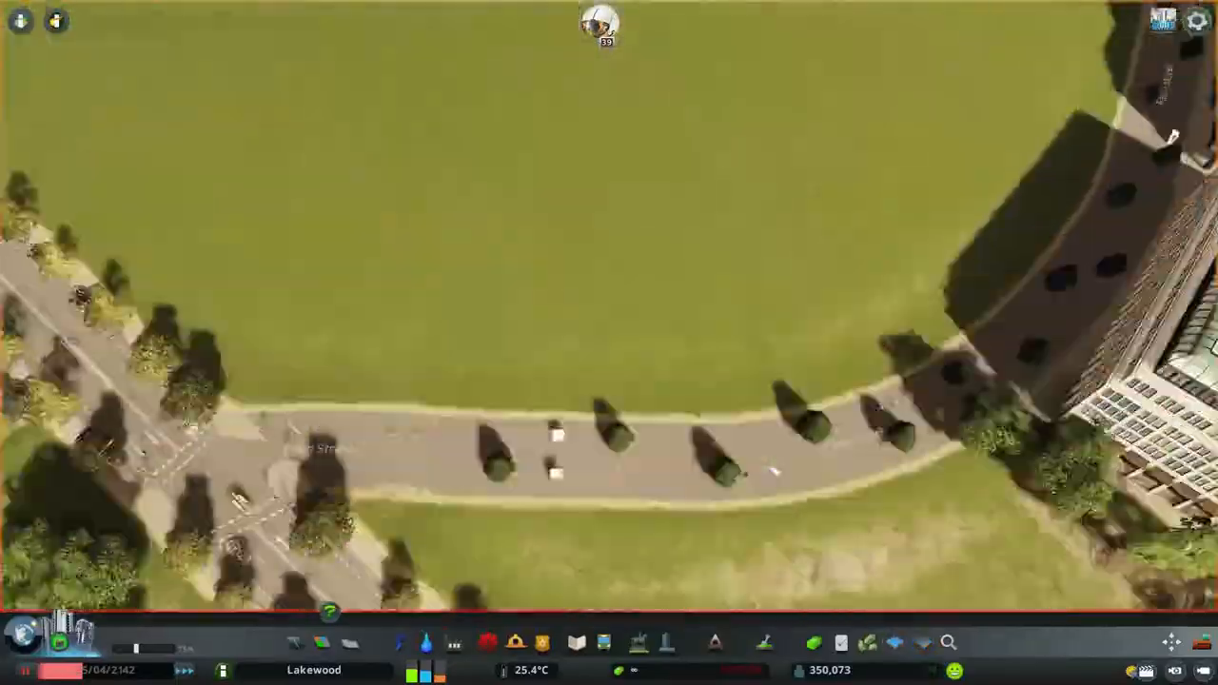
scroll(down, 3)
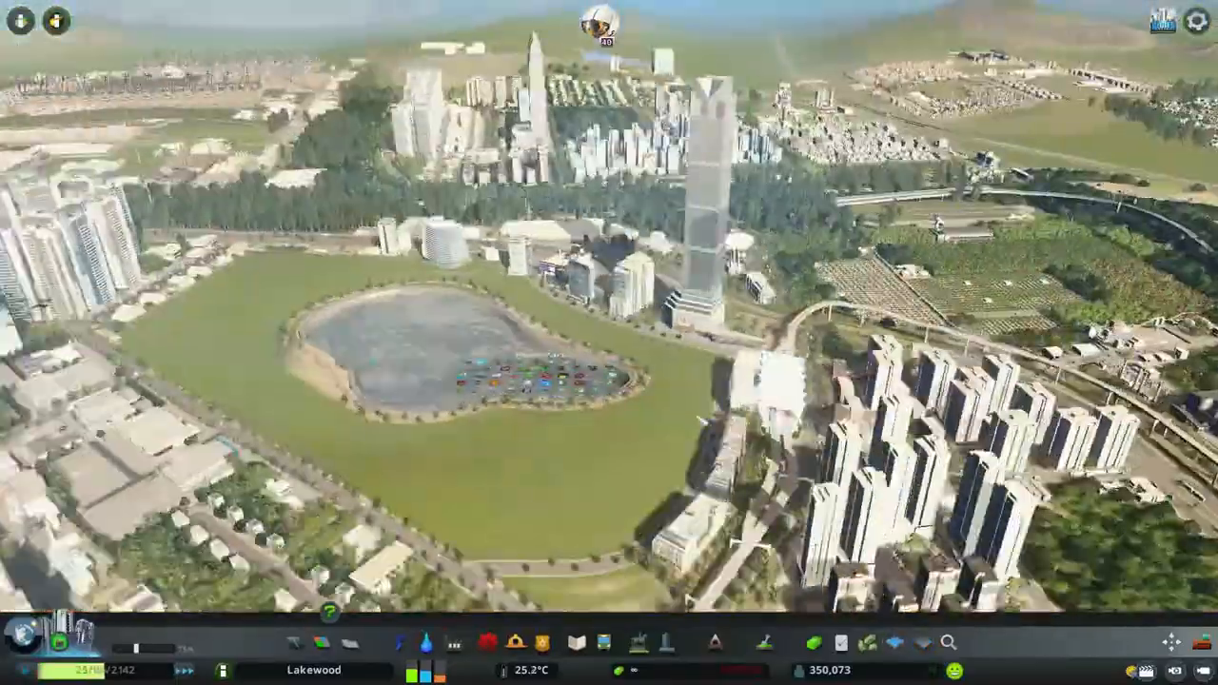